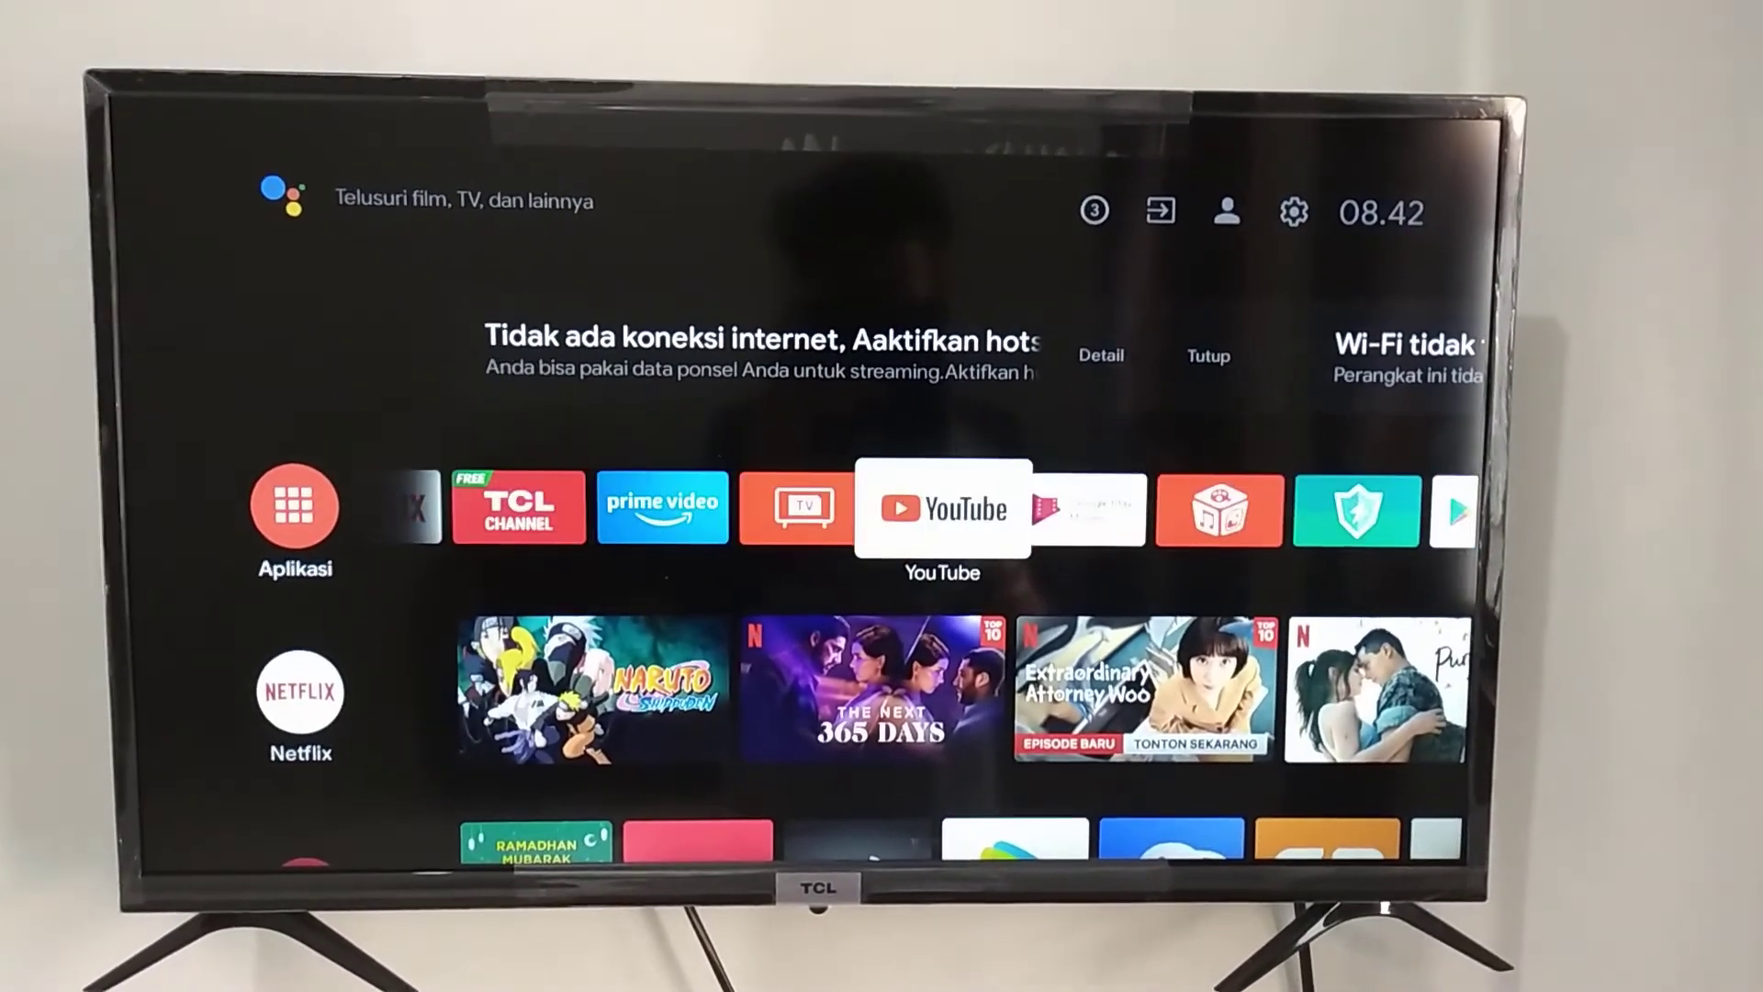
Step: Navigate the punya sidik video folder and play 'Converted Videos File.mp4' full-screen
scroll("right", 3)
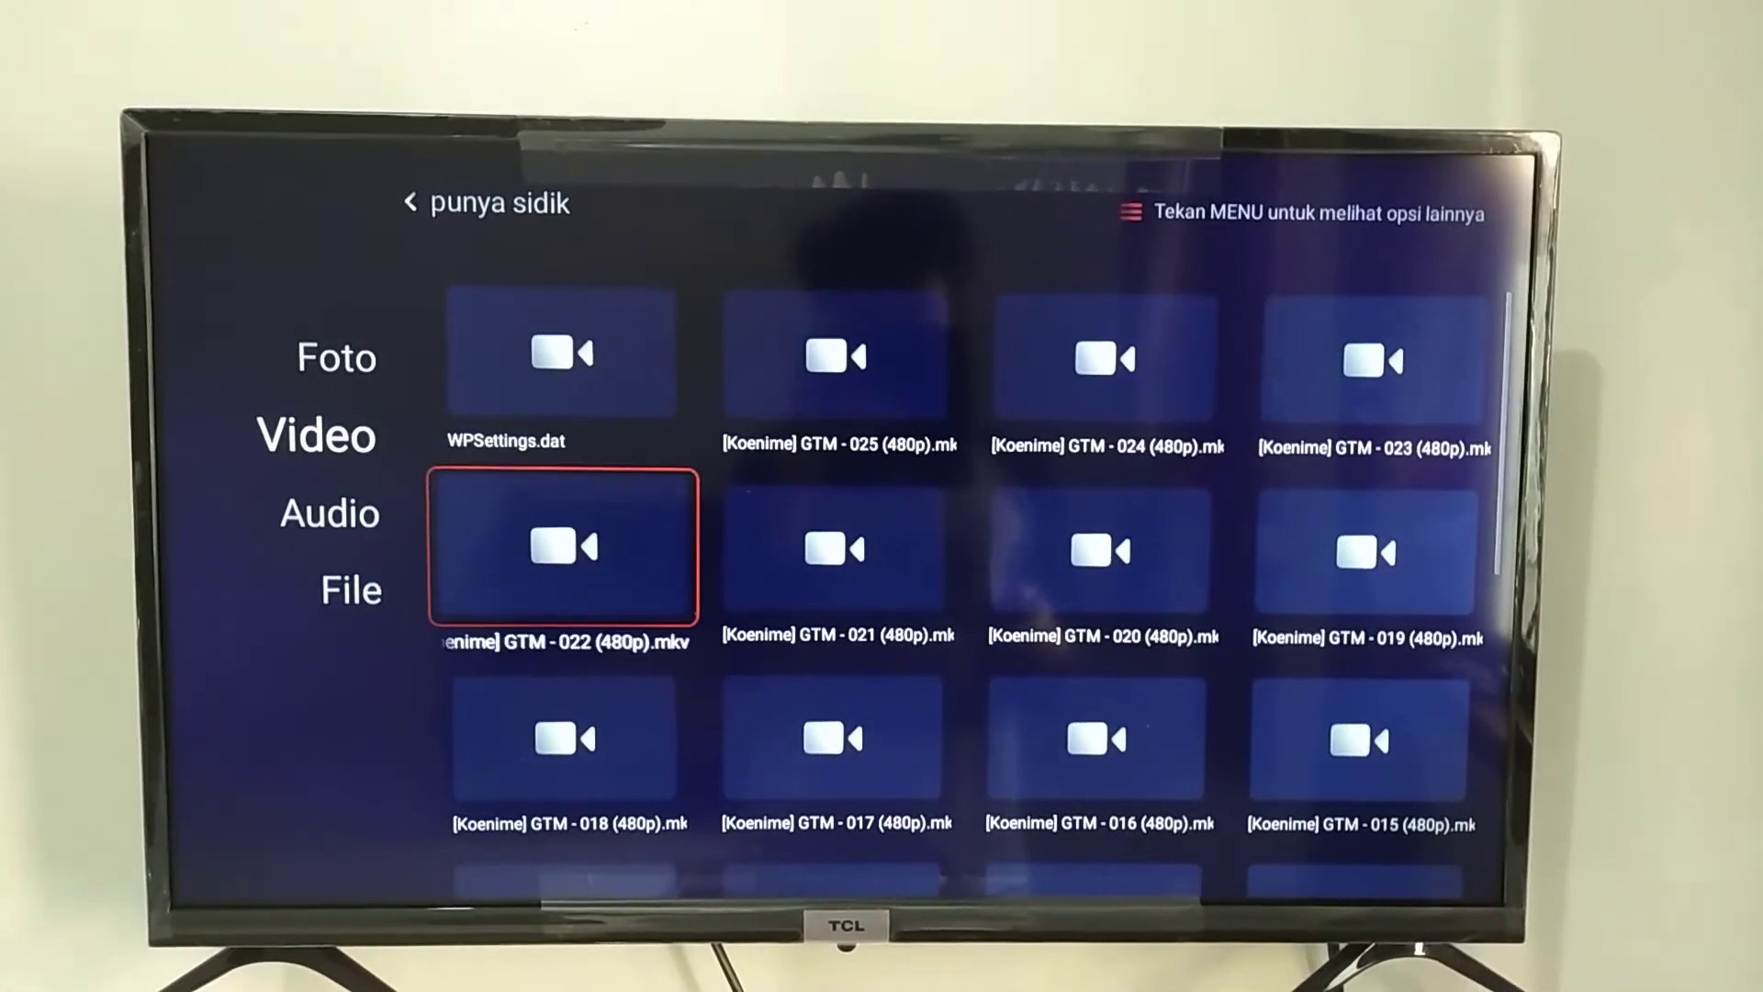
scroll("down", 3)
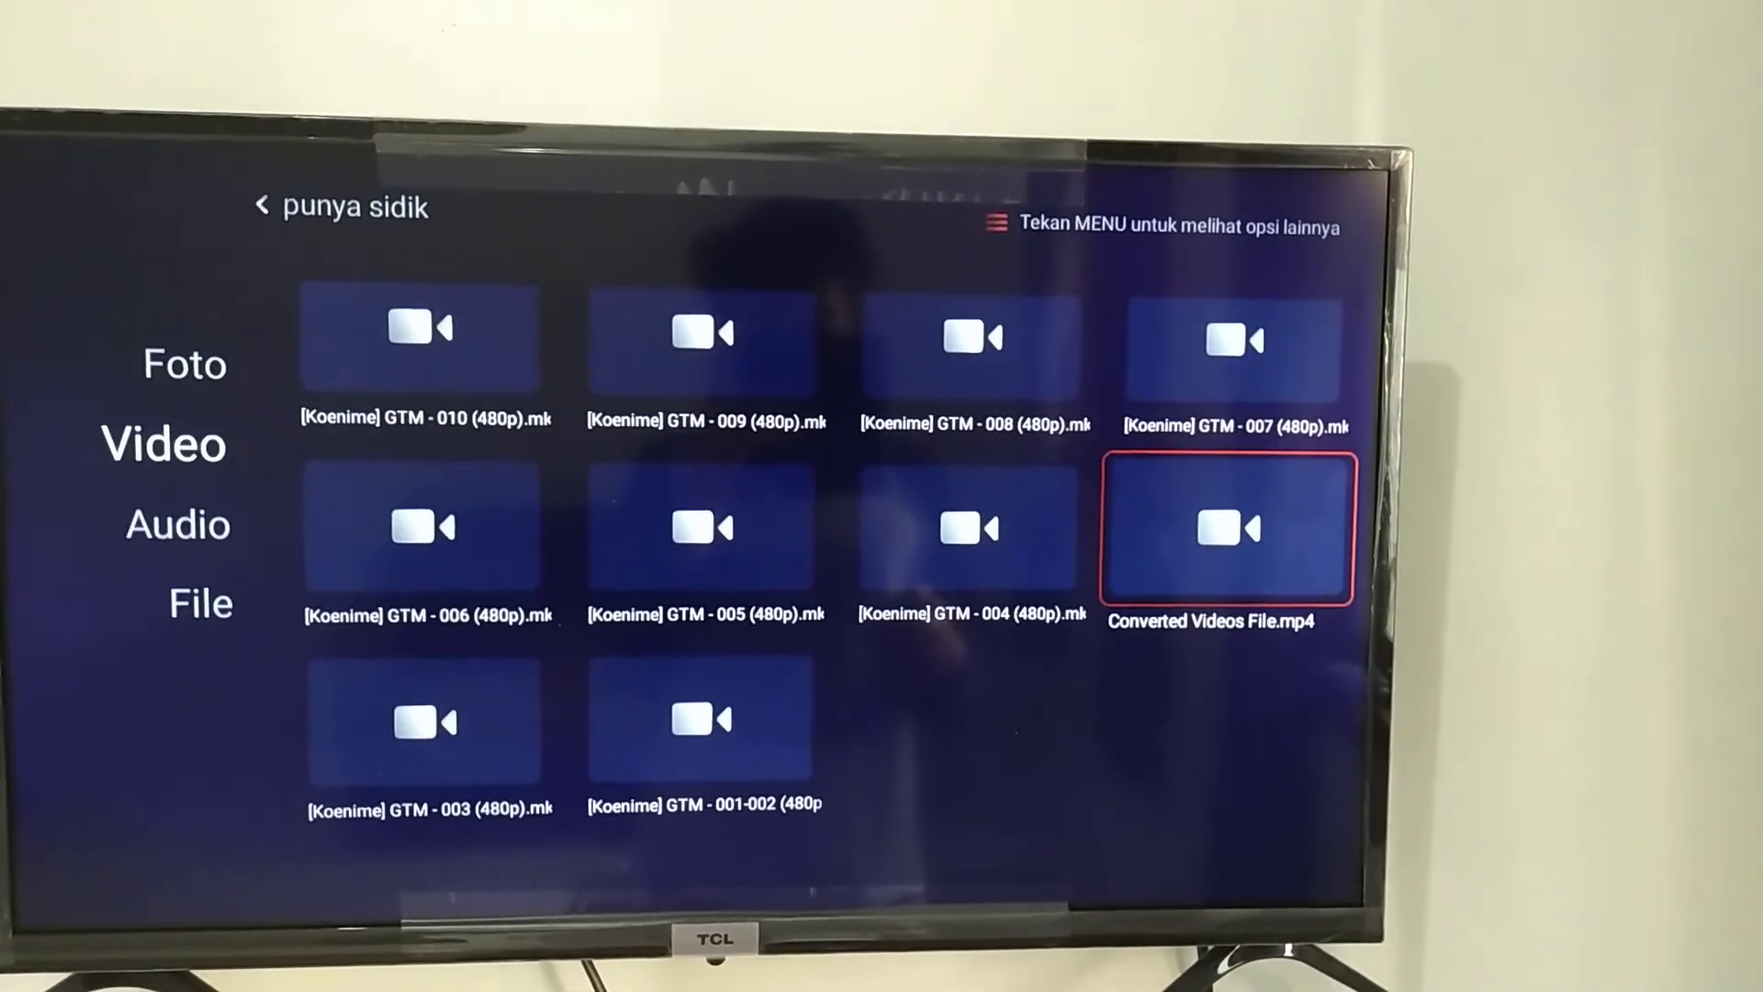
left_click(1227, 528)
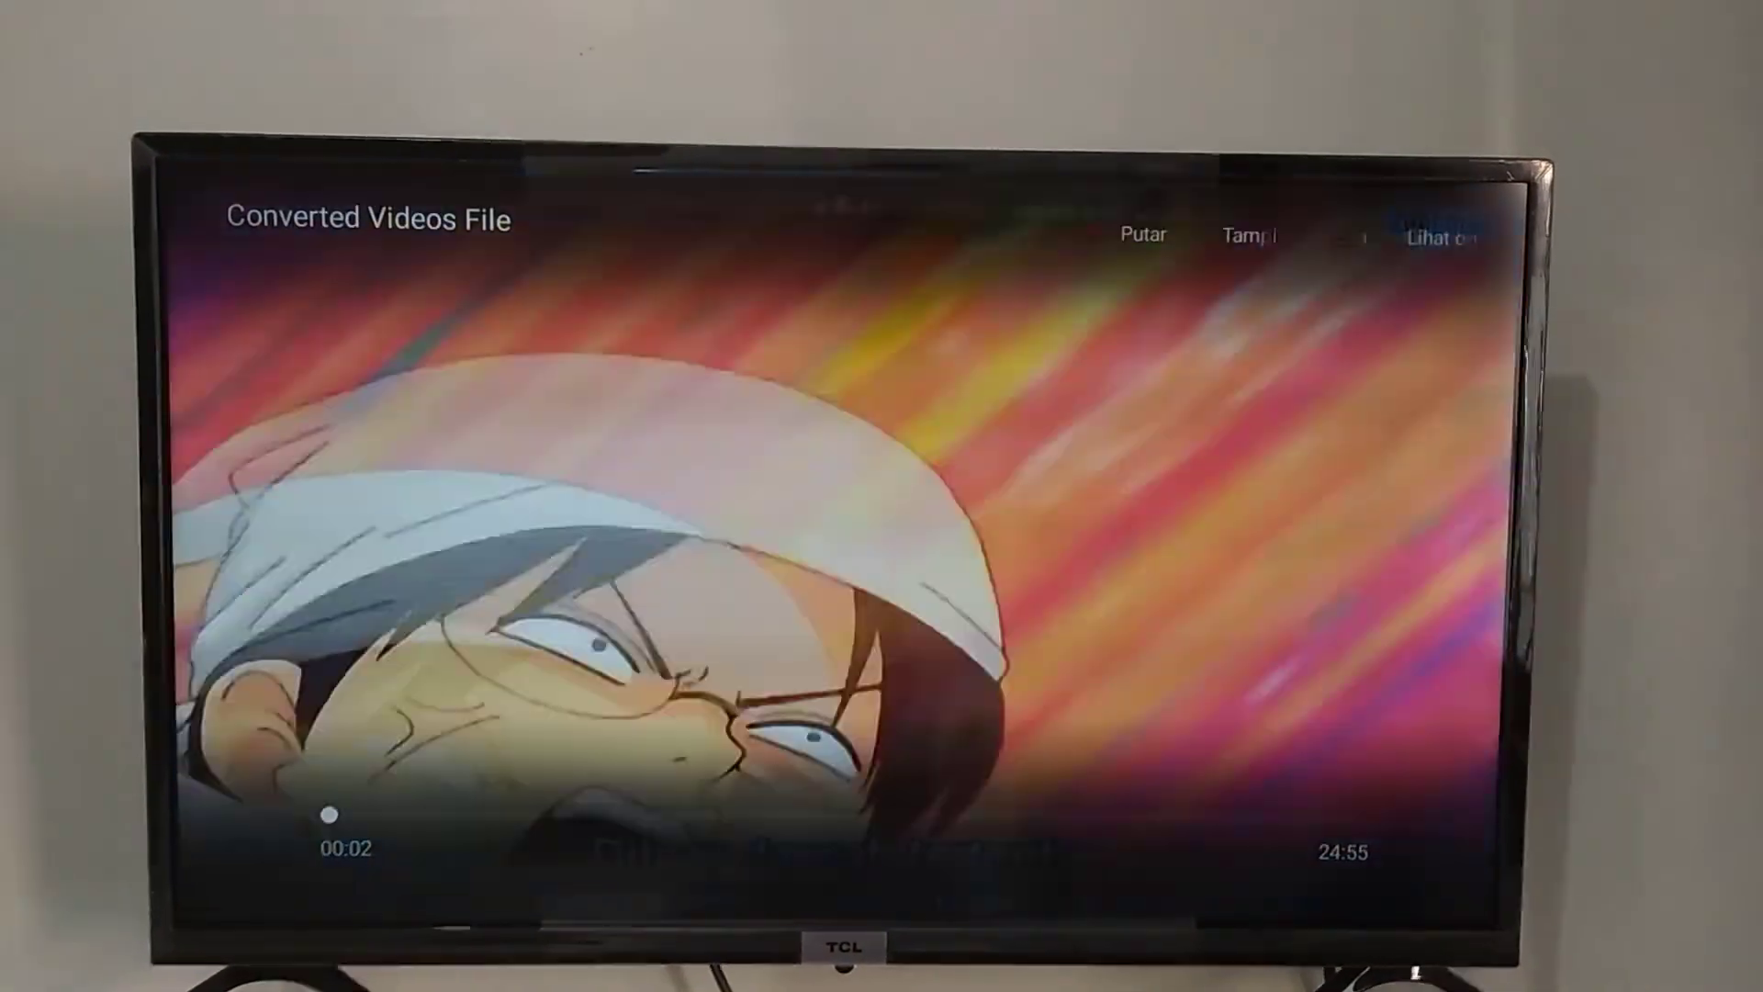